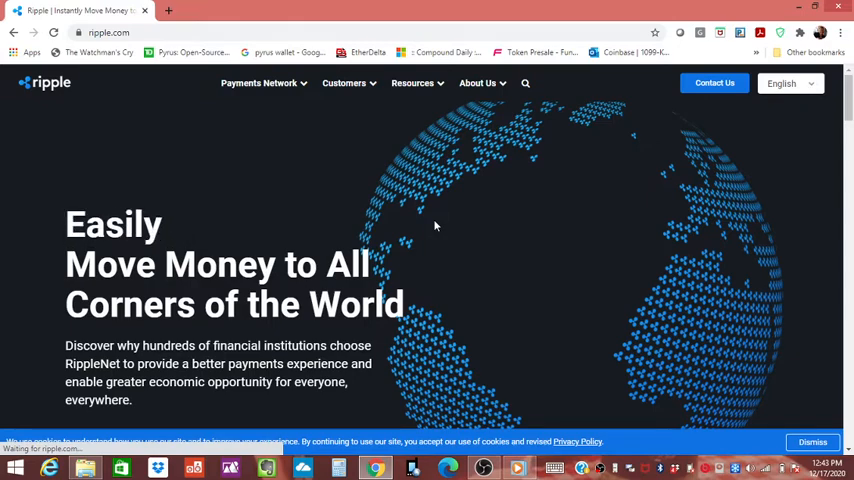
Scroll the ripple.com homepage past the RippleNet overview to the 'Enabling the Internet of Value' section.
scroll(down, 3)
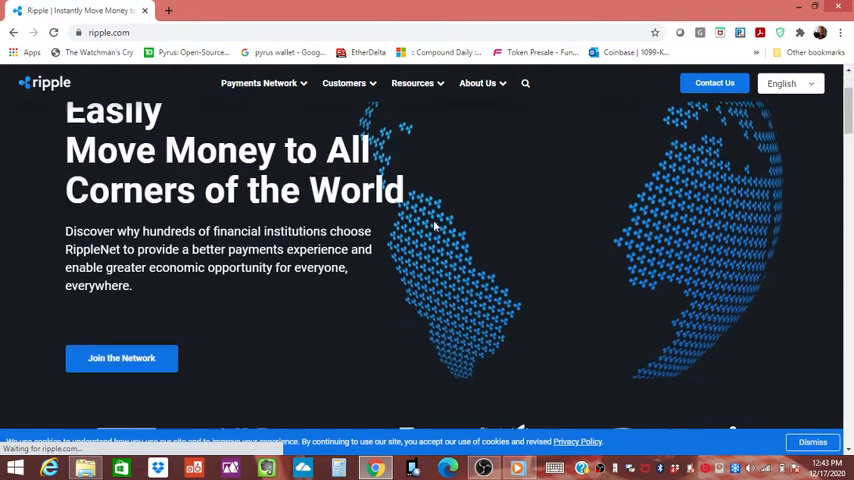
scroll(down, 3)
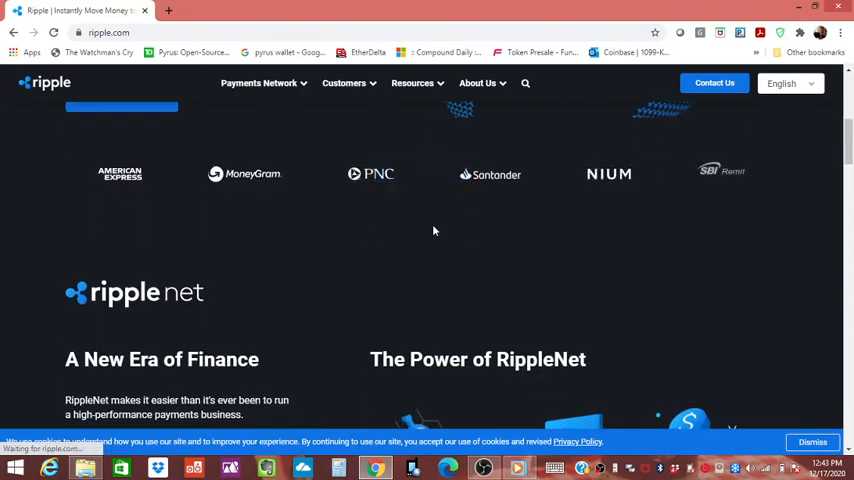
scroll(down, 3)
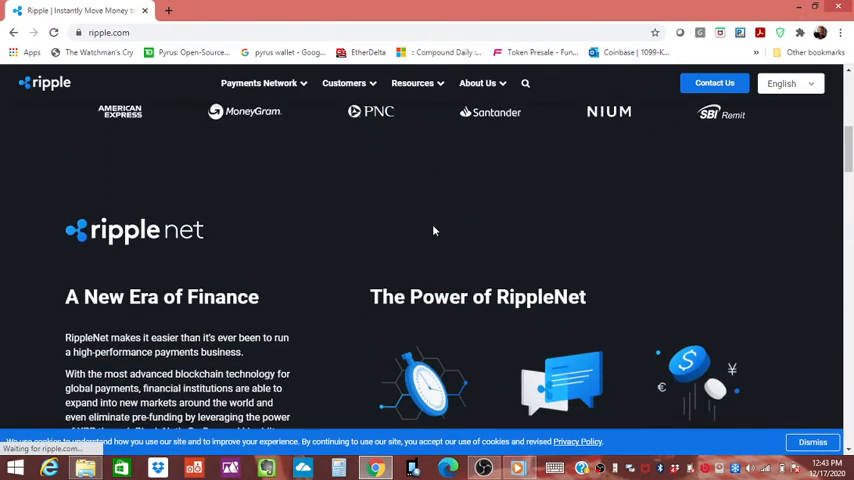
scroll(down, 3)
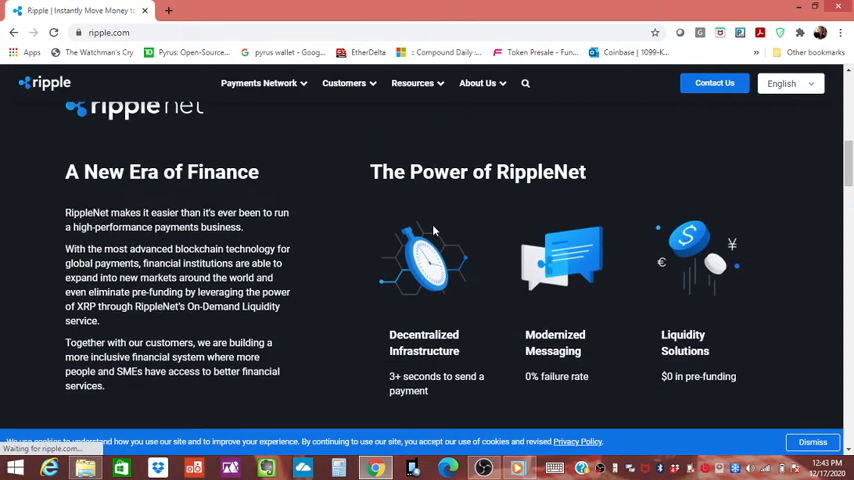
mouse_move(338, 218)
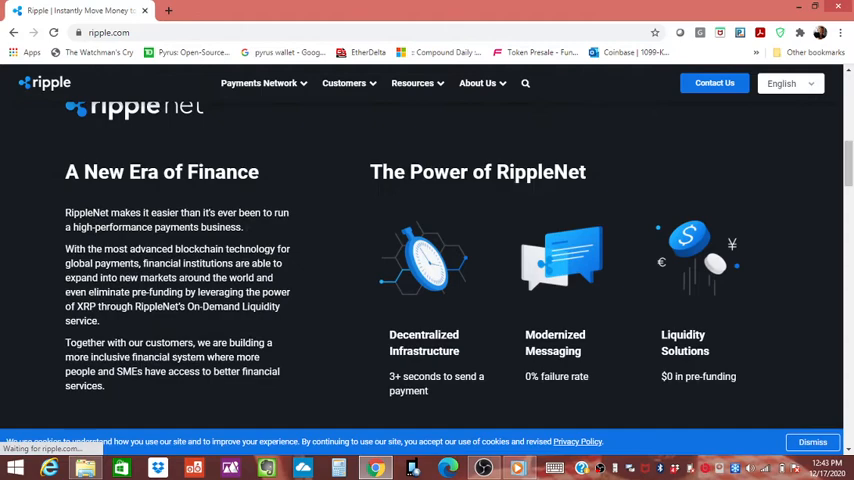
scroll(down, 3)
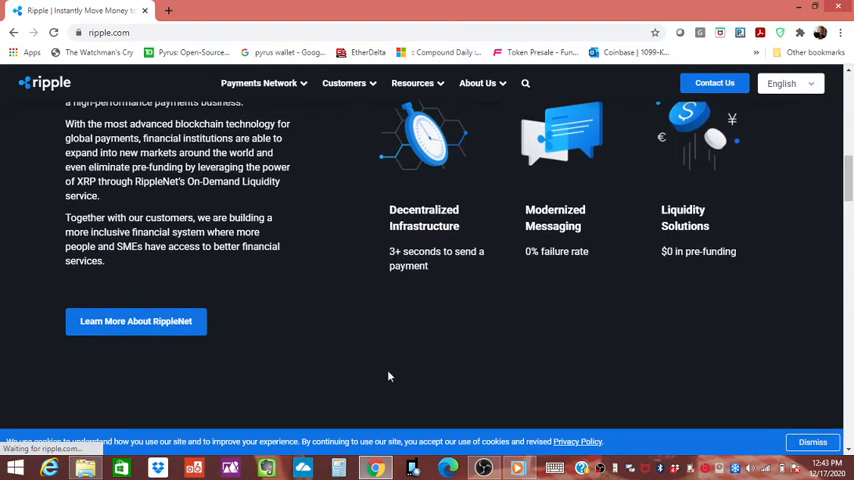
scroll(down, 3)
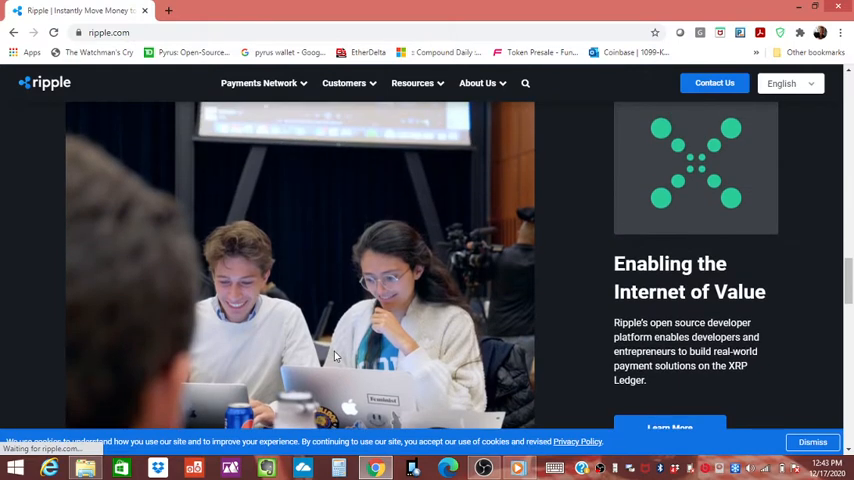
scroll(down, 3)
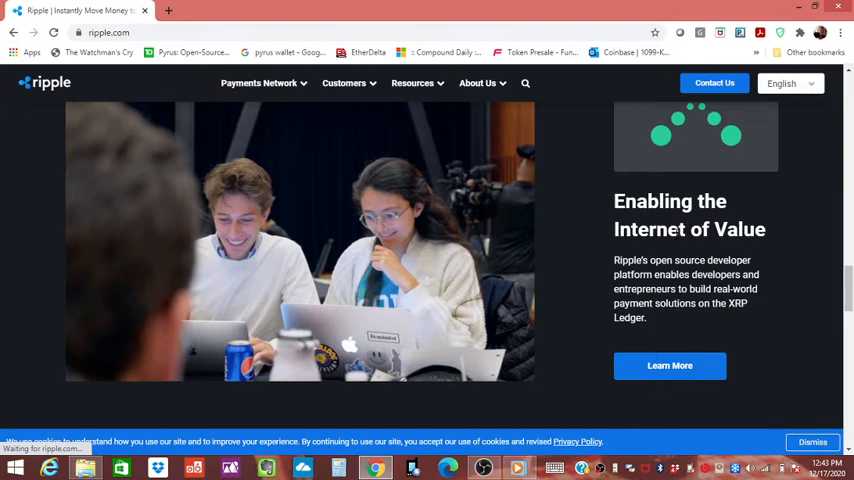
Follow 'Learn More' under the developer section to the RippleX 'The Future of Money Is Open' page.
click(668, 364)
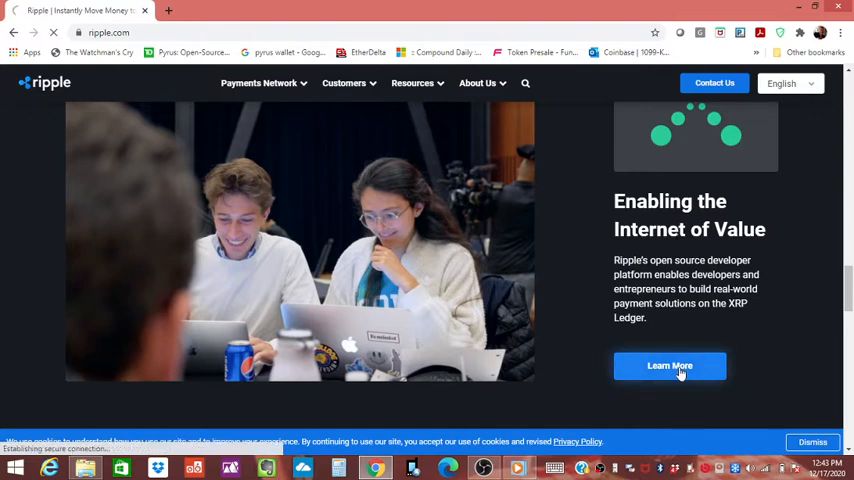
click(668, 364)
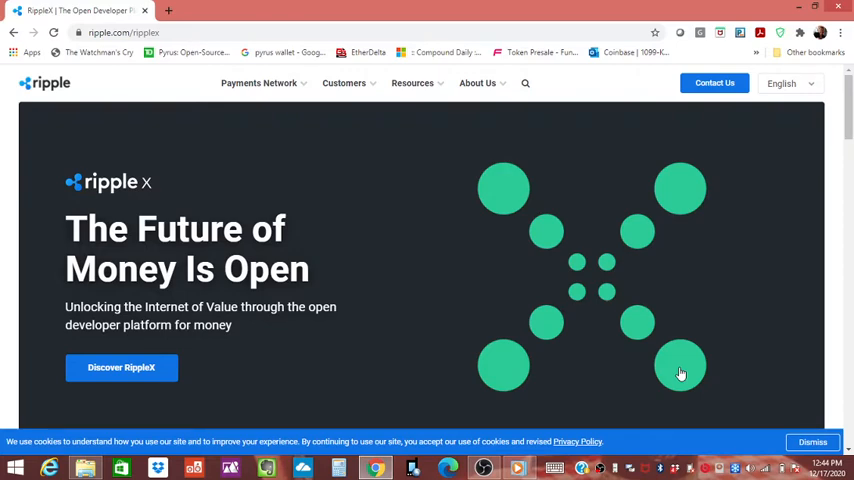
mouse_move(240, 300)
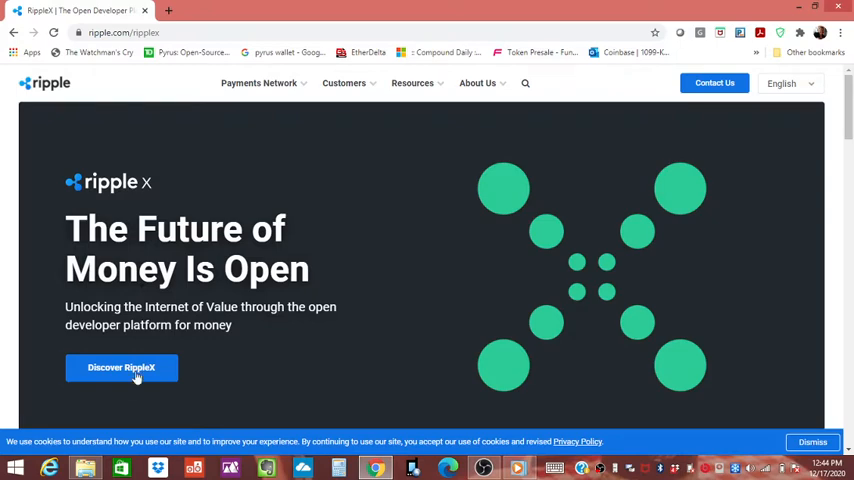
scroll(down, 3)
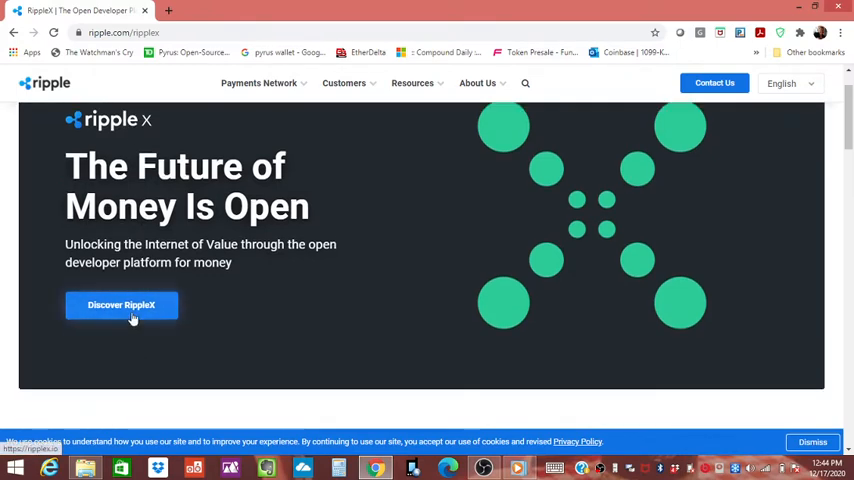
Go via 'Discover RippleX' to ripplex.io and choose 'Create Dev Account'.
click(120, 304)
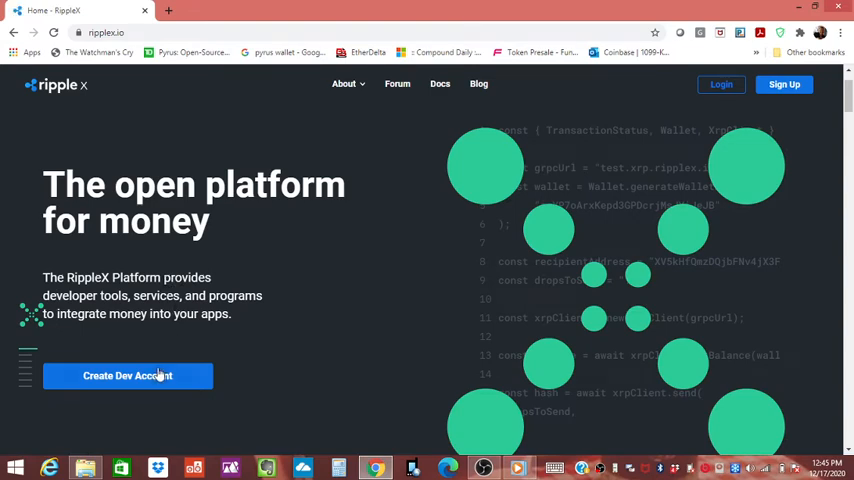
click(128, 376)
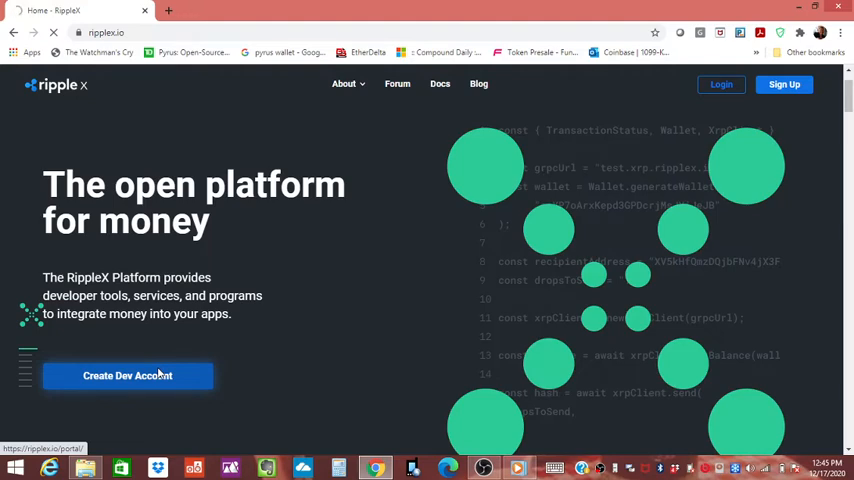
click(128, 376)
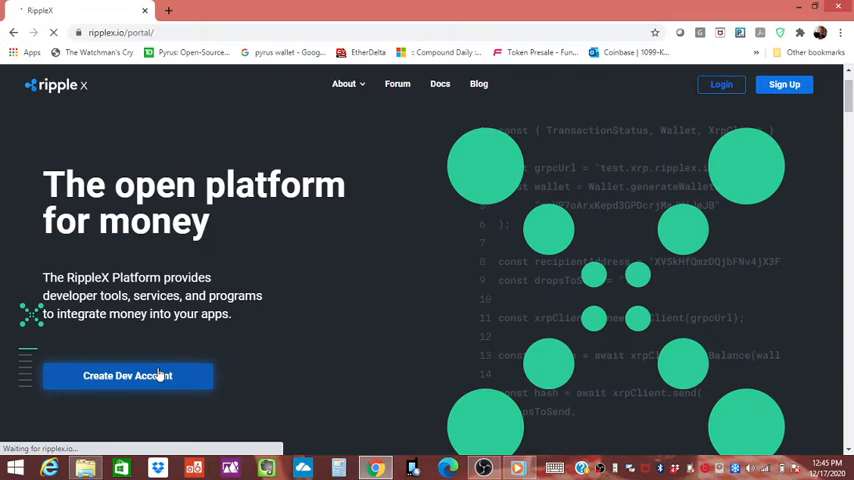
Use 'Create Dev Account' again to reach the portal's 'Sign in to RippleX' page.
click(128, 376)
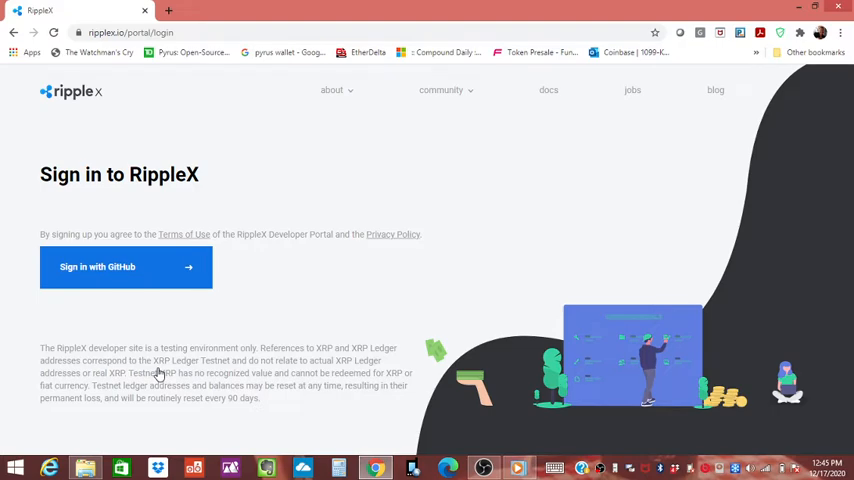
mouse_move(344, 144)
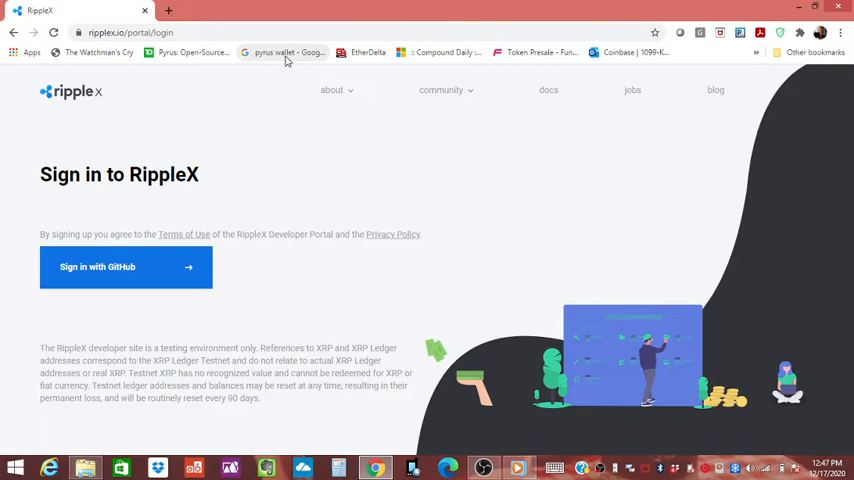
mouse_move(390, 132)
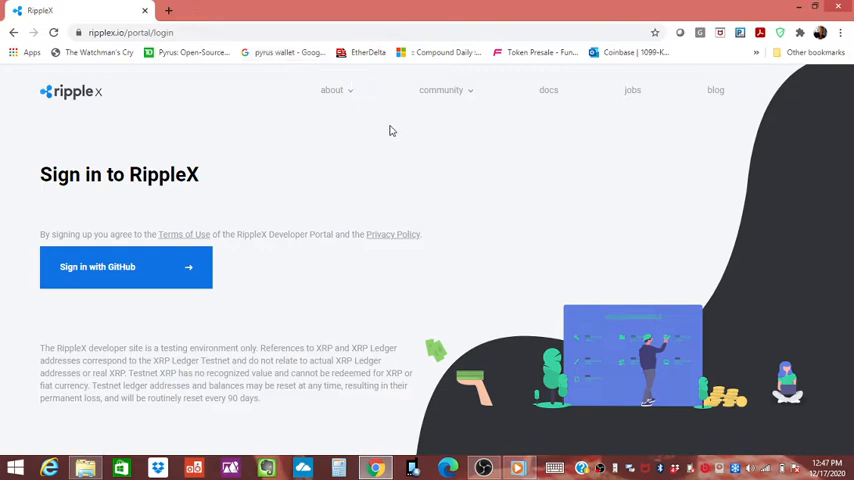
mouse_move(400, 156)
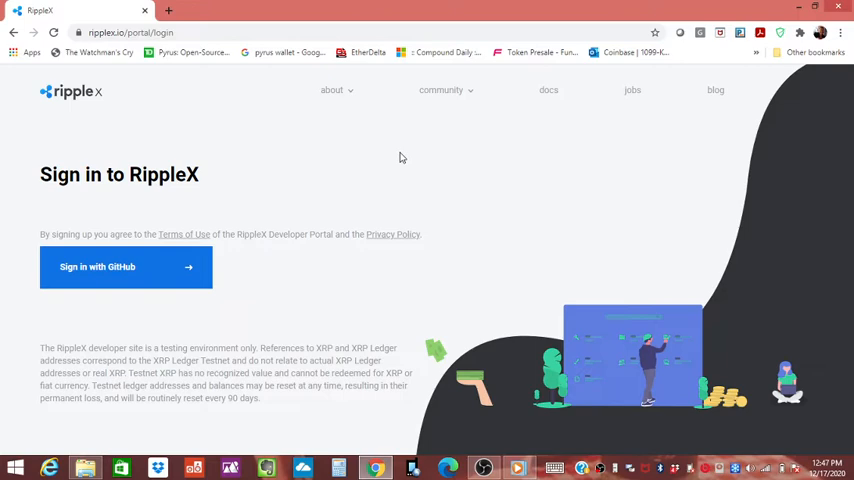
mouse_move(404, 162)
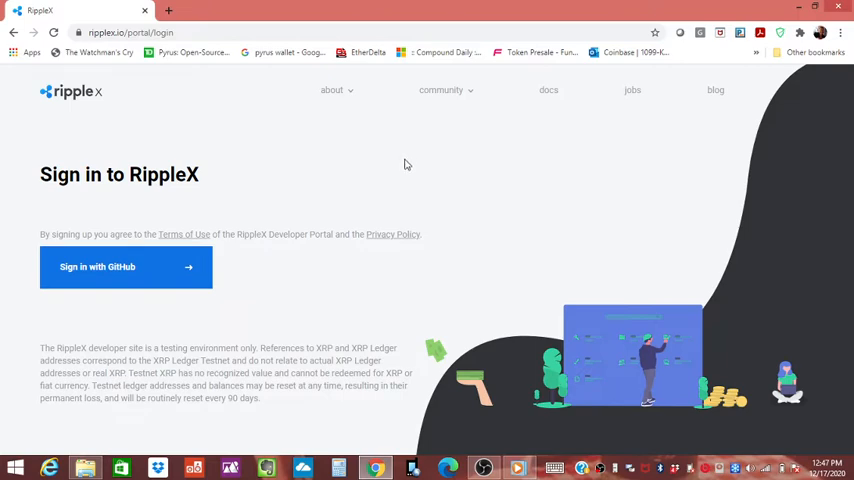